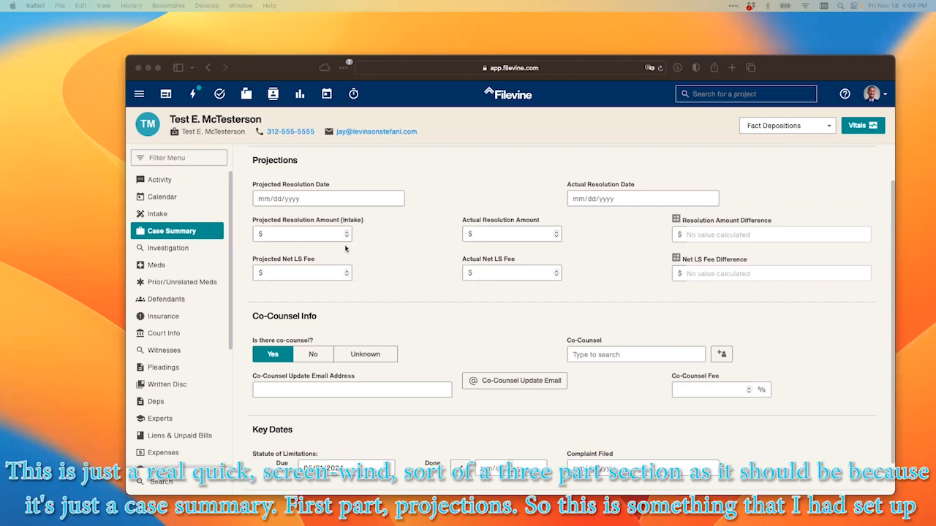
- Enter projected resolution date 11/18/2024, amount 500,000.00 and net LS fee 166,666.67
{"action": "scroll", "scroll_direction": "down", "scroll_amount": 3}
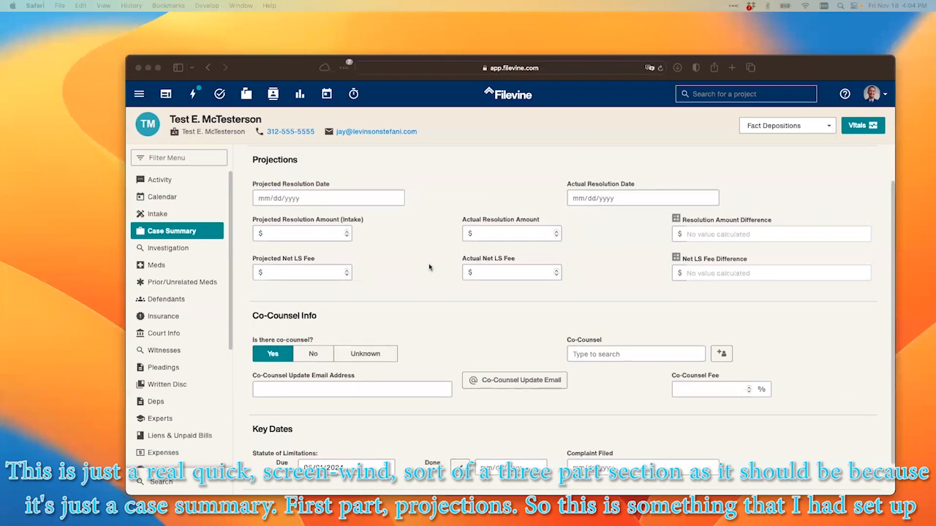
{"action": "mouse_move", "coordinate": [420, 255]}
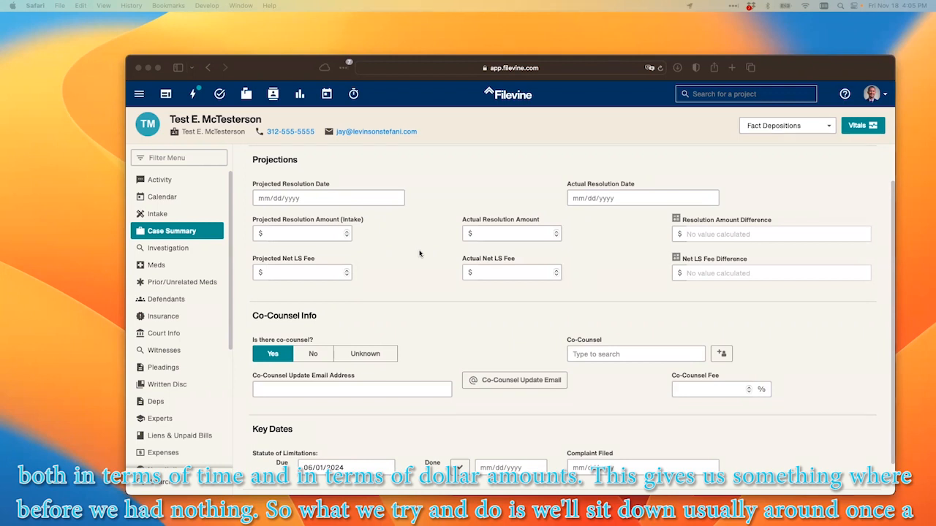
{"action": "mouse_move", "coordinate": [408, 252]}
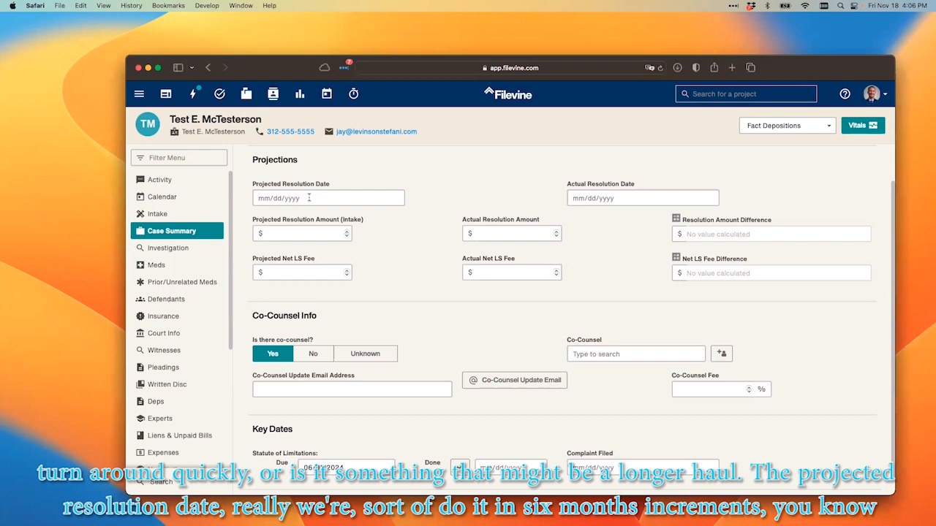
{"action": "left_click", "coordinate": [327, 198]}
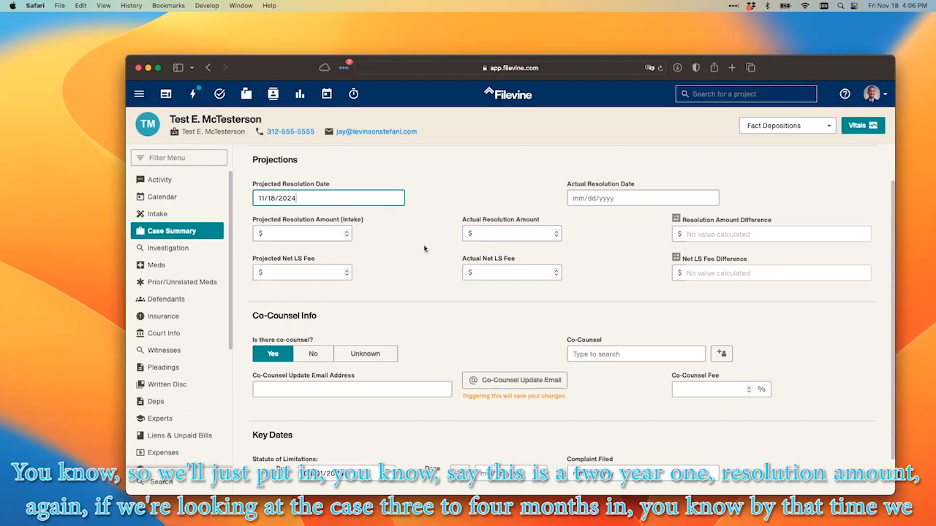
{"action": "left_click", "coordinate": [301, 232]}
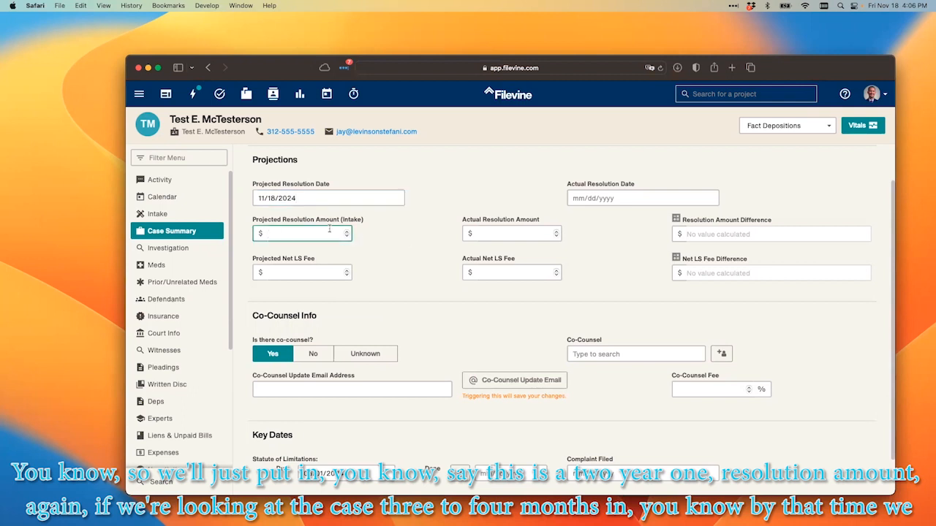
{"action": "mouse_move", "coordinate": [393, 236]}
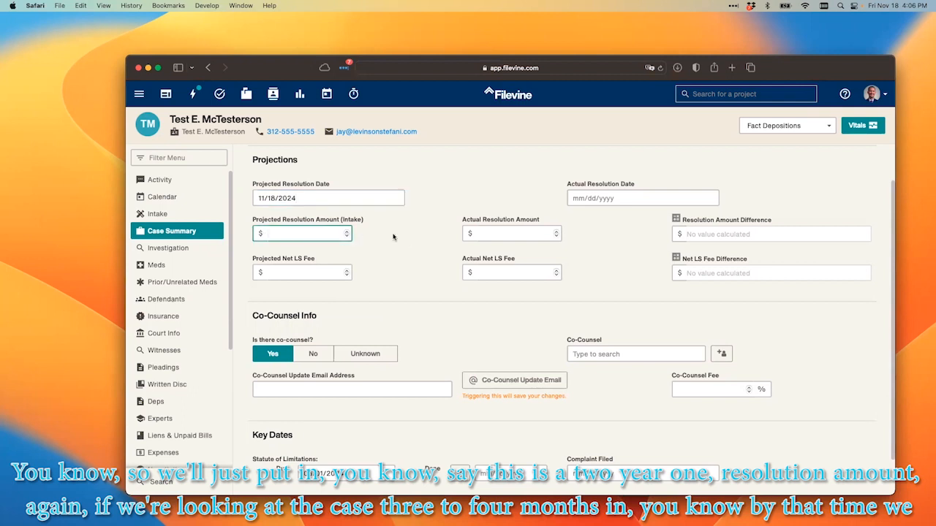
{"action": "left_click", "coordinate": [302, 233]}
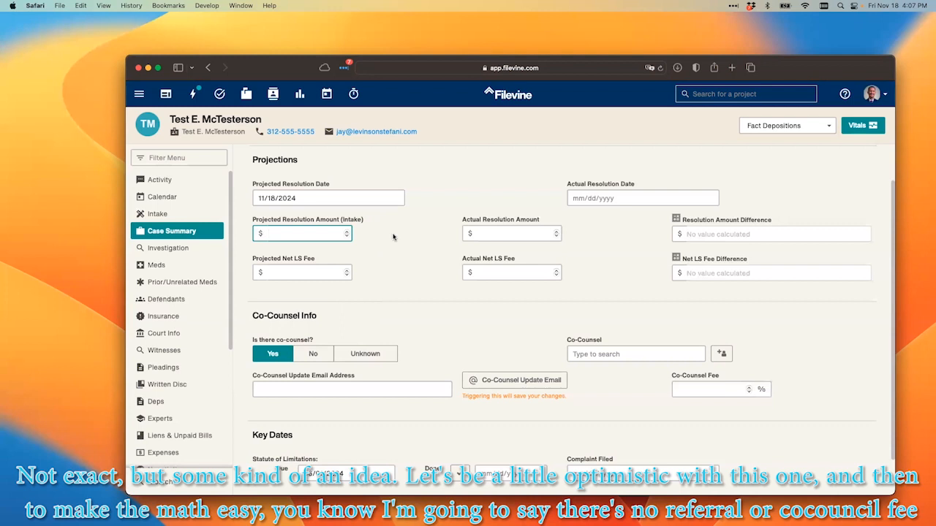
{"action": "type", "text": "500000.00"}
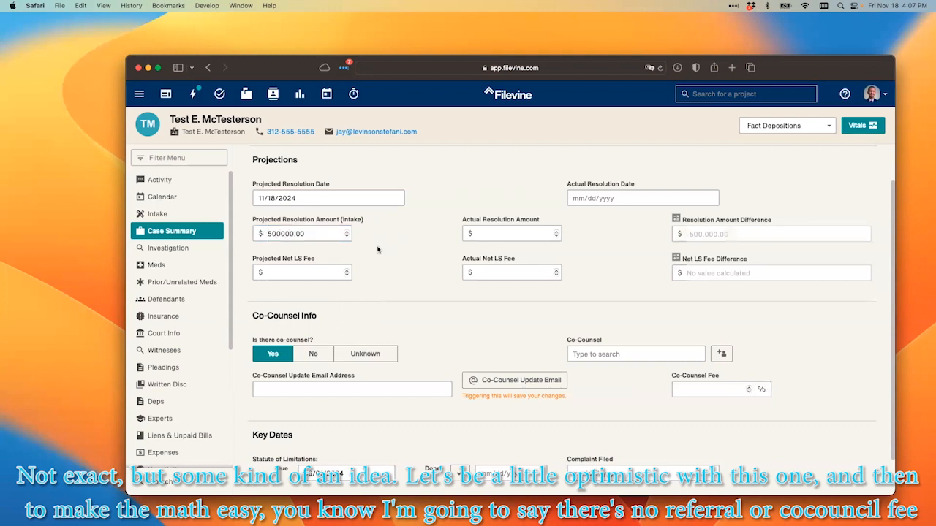
{"action": "mouse_move", "coordinate": [392, 278]}
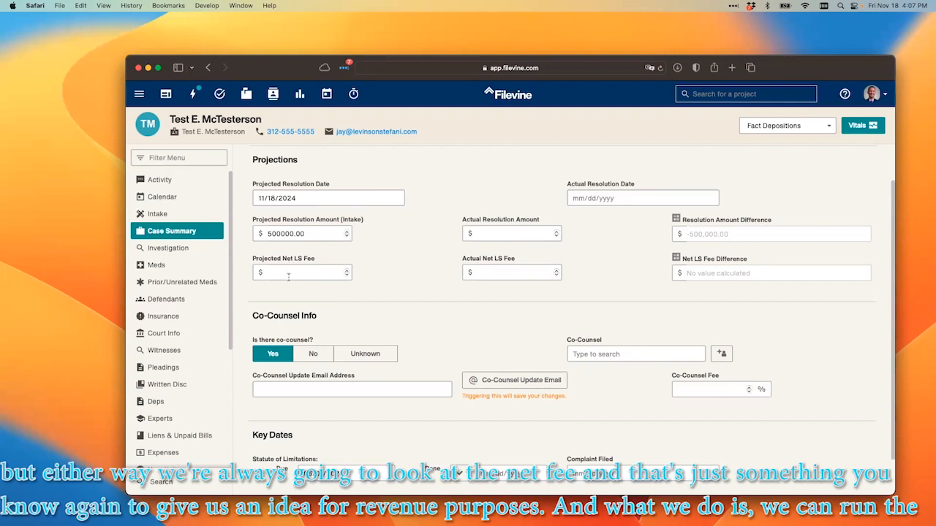
{"action": "type", "text": "166666.67"}
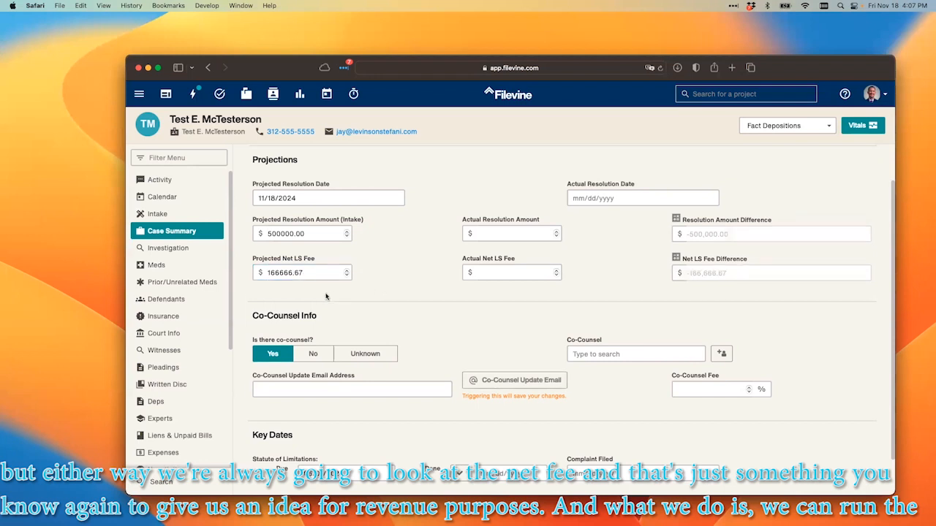
{"action": "mouse_move", "coordinate": [489, 246]}
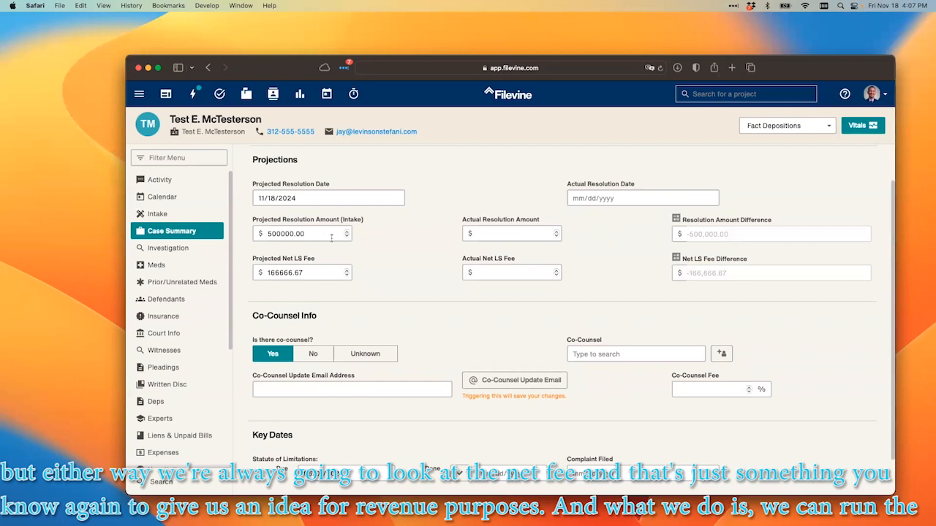
{"action": "mouse_move", "coordinate": [381, 245]}
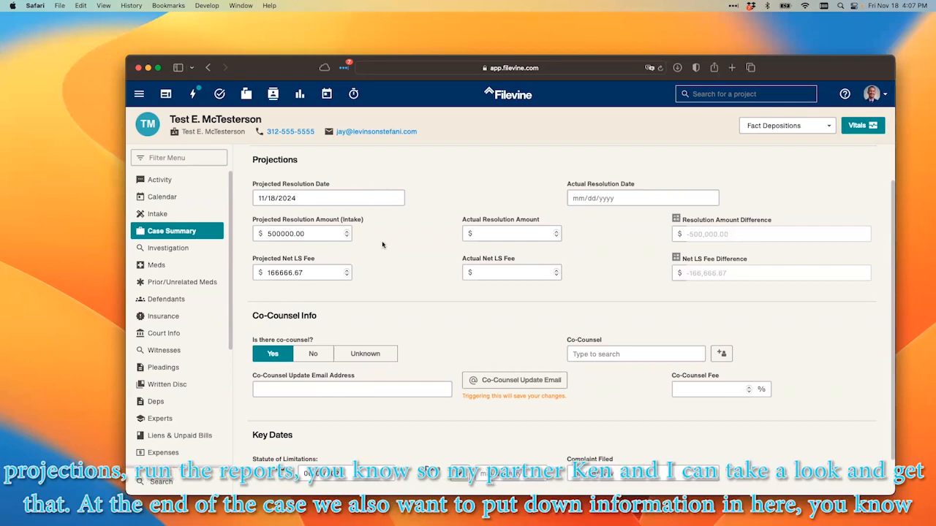
{"action": "mouse_move", "coordinate": [388, 287]}
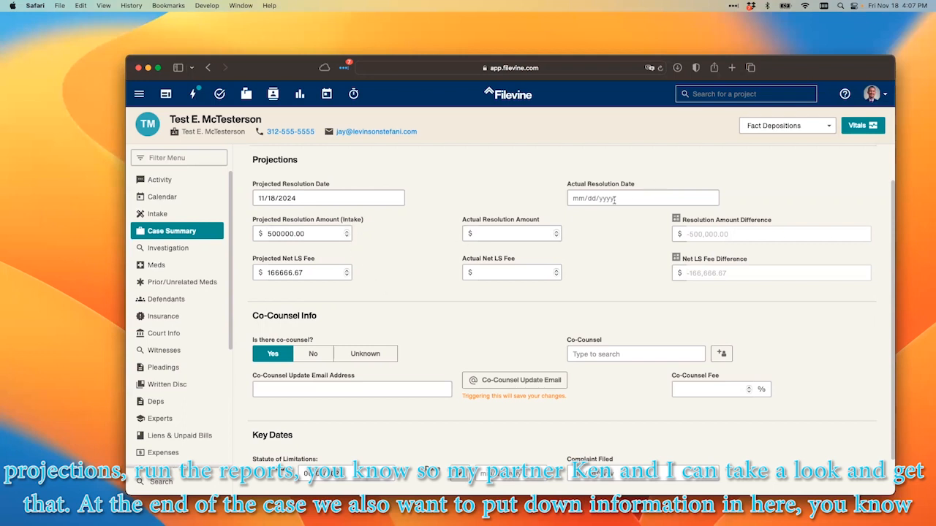
- Pick the actual resolution date and enter actual amount 600,000 and net LS fee 200,000.00
{"action": "left_click", "coordinate": [642, 198]}
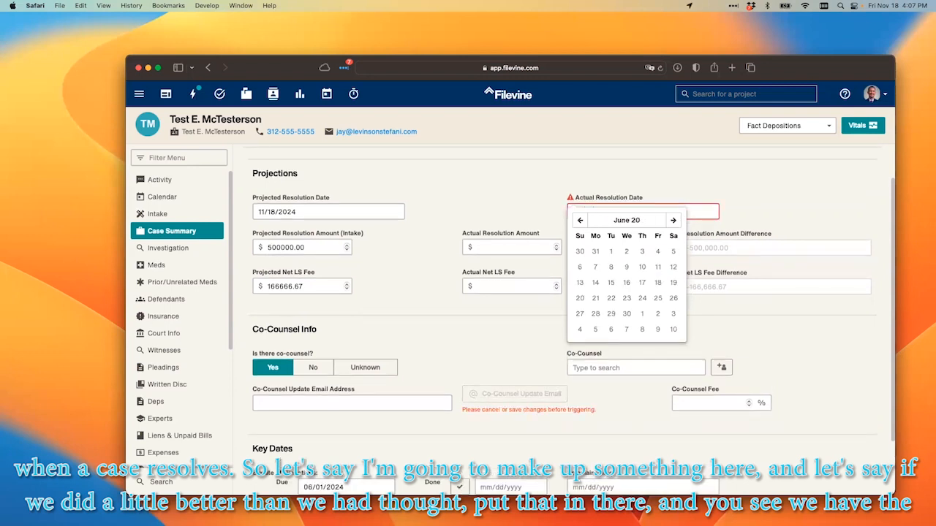
{"action": "left_click", "coordinate": [642, 283]}
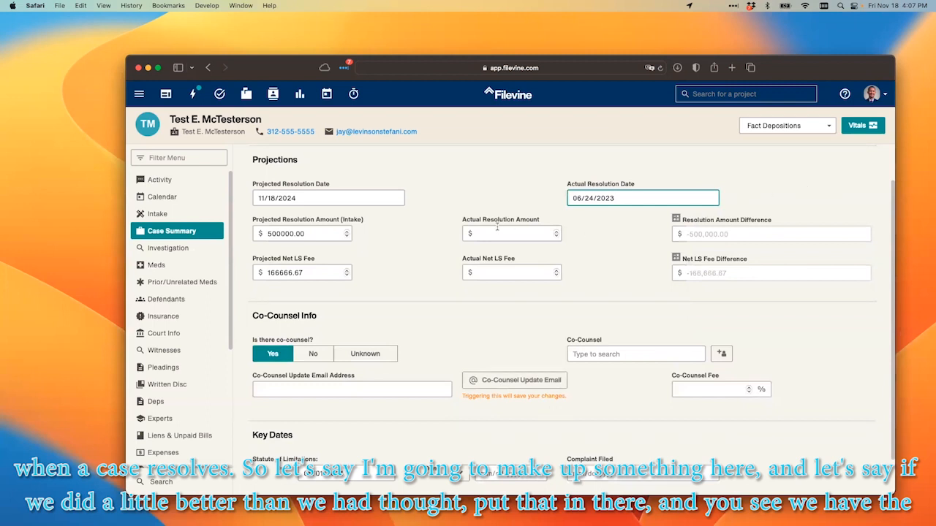
{"action": "left_click", "coordinate": [511, 233]}
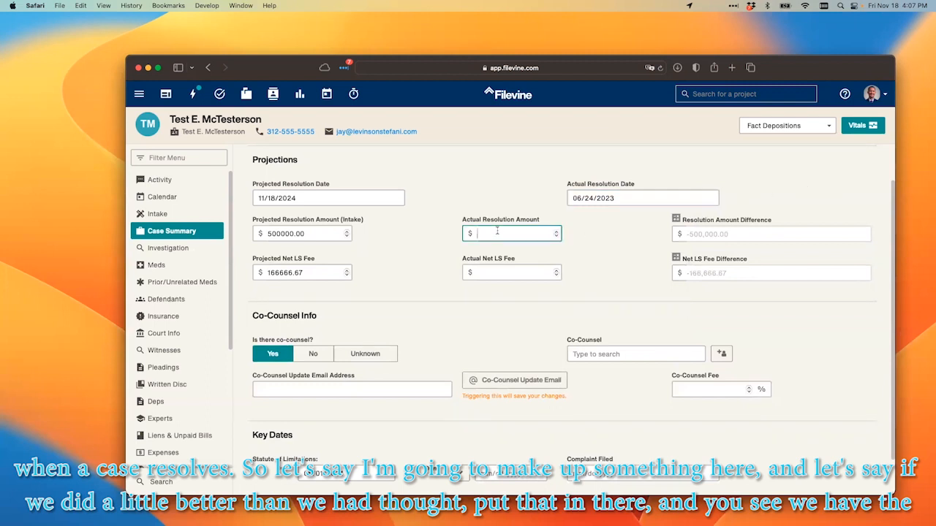
{"action": "type", "text": "650000"}
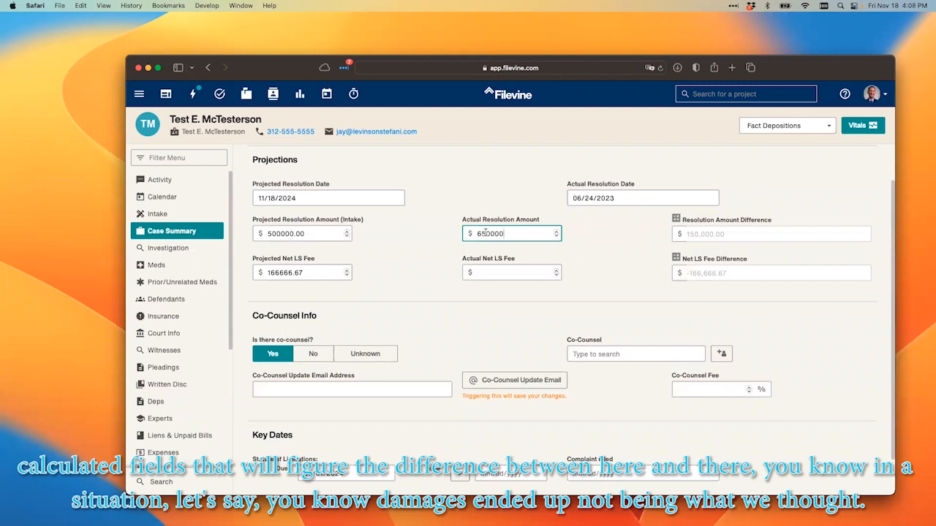
{"action": "double_click", "coordinate": [488, 234]}
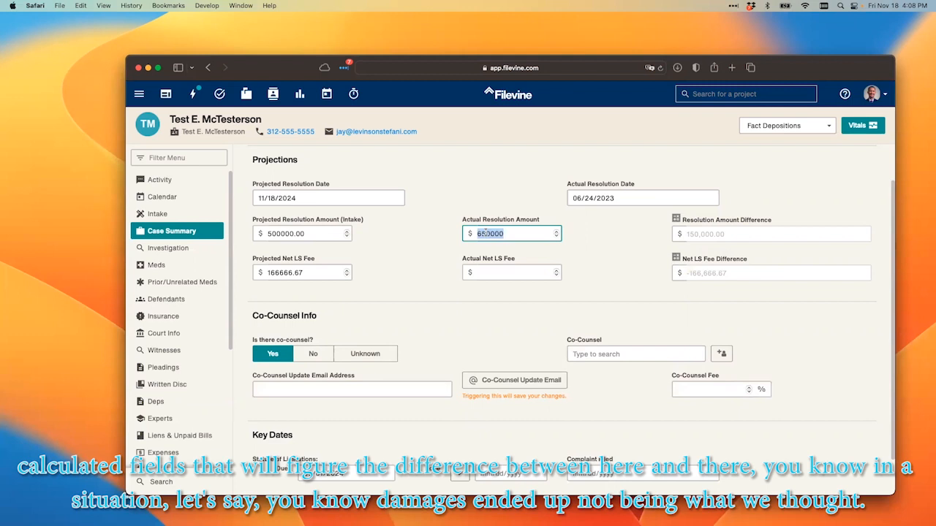
{"action": "type", "text": "250"}
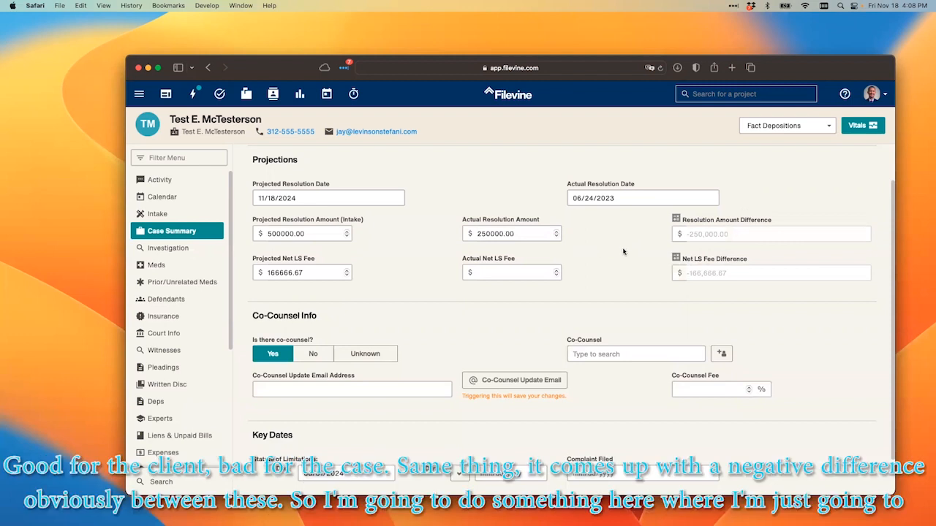
{"action": "mouse_move", "coordinate": [695, 237]}
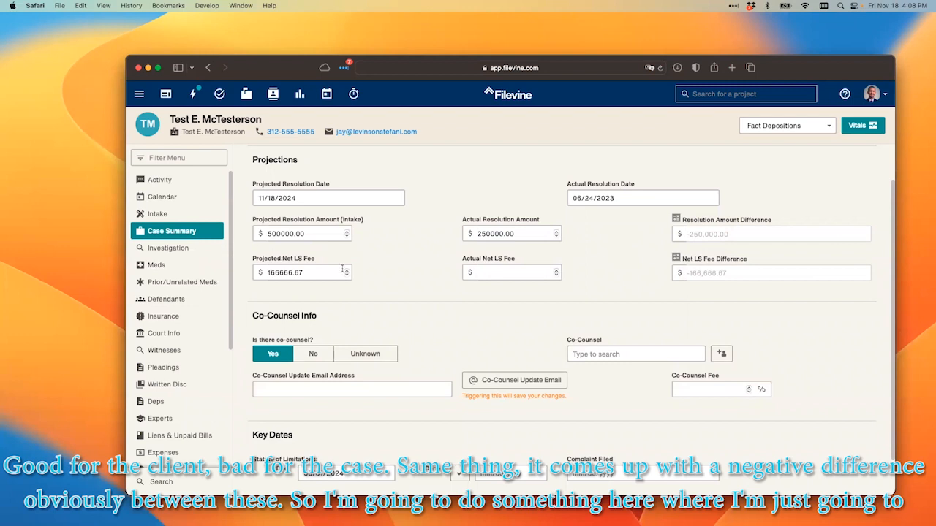
{"action": "left_click", "coordinate": [511, 233]}
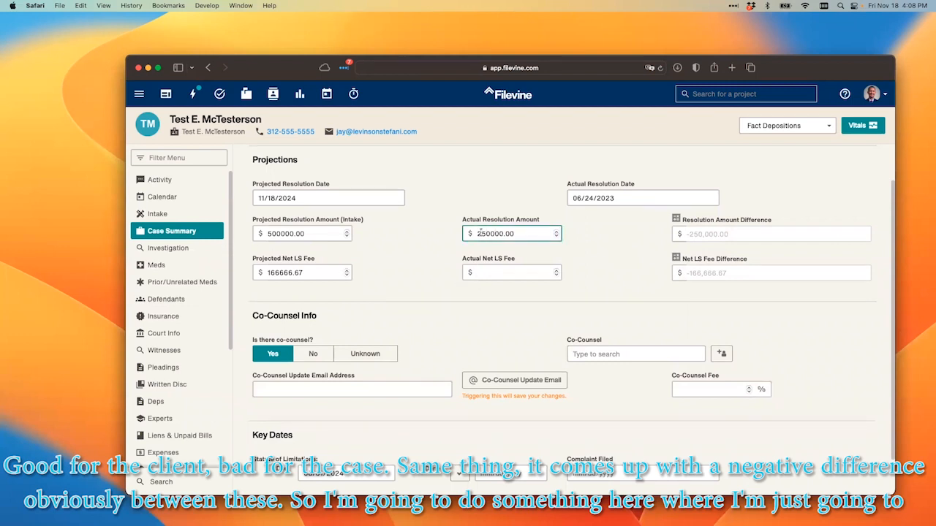
{"action": "type", "text": "6"}
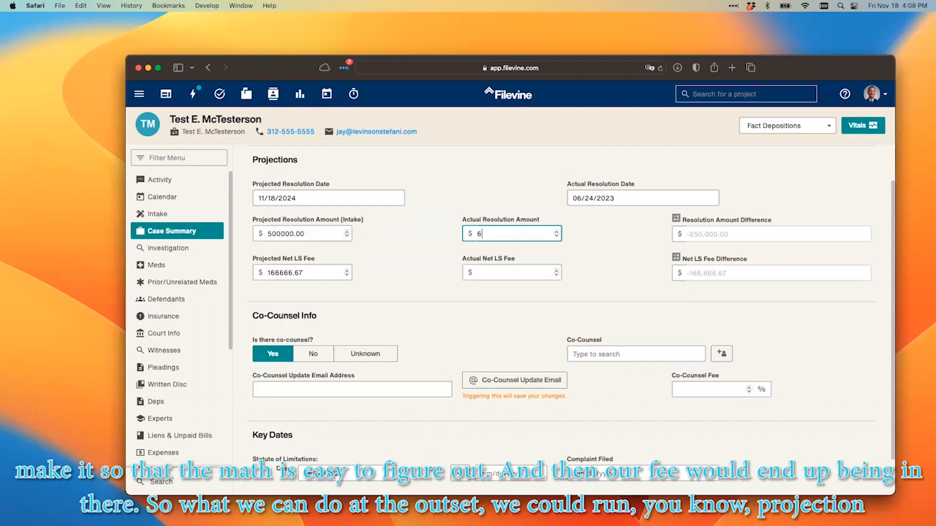
{"action": "type", "text": "00000"}
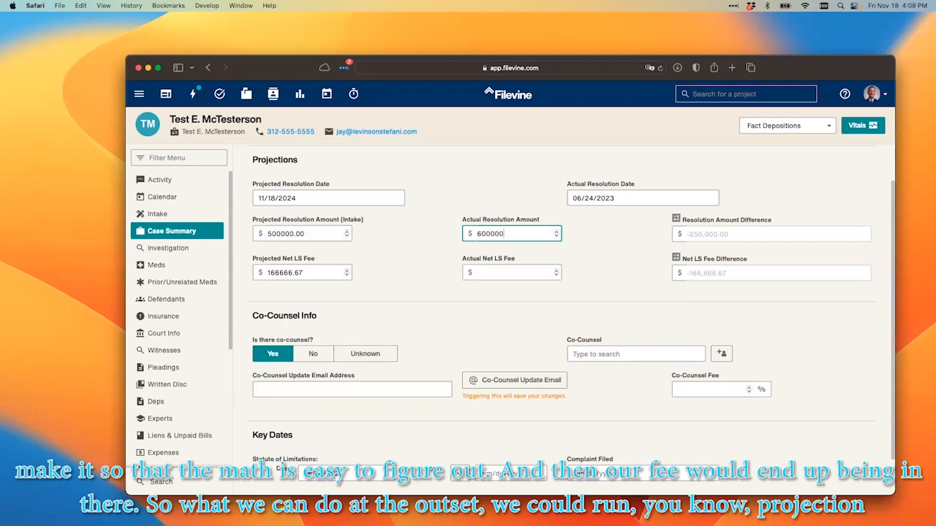
{"action": "left_click", "coordinate": [511, 272]}
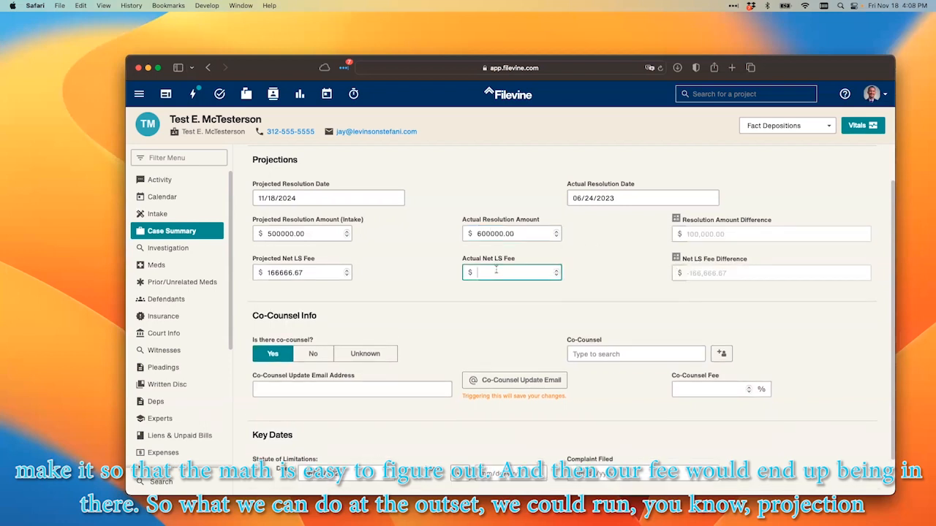
{"action": "type", "text": "200000.00"}
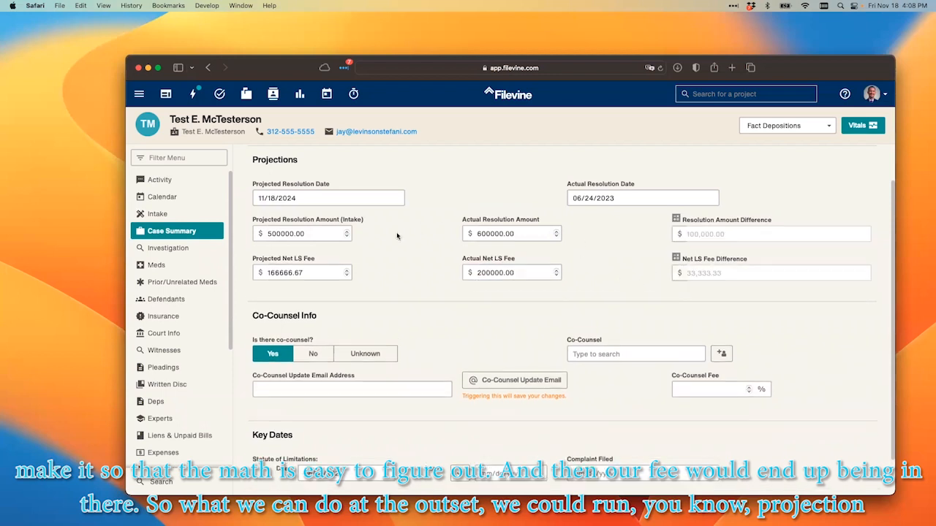
{"action": "mouse_move", "coordinate": [411, 257]}
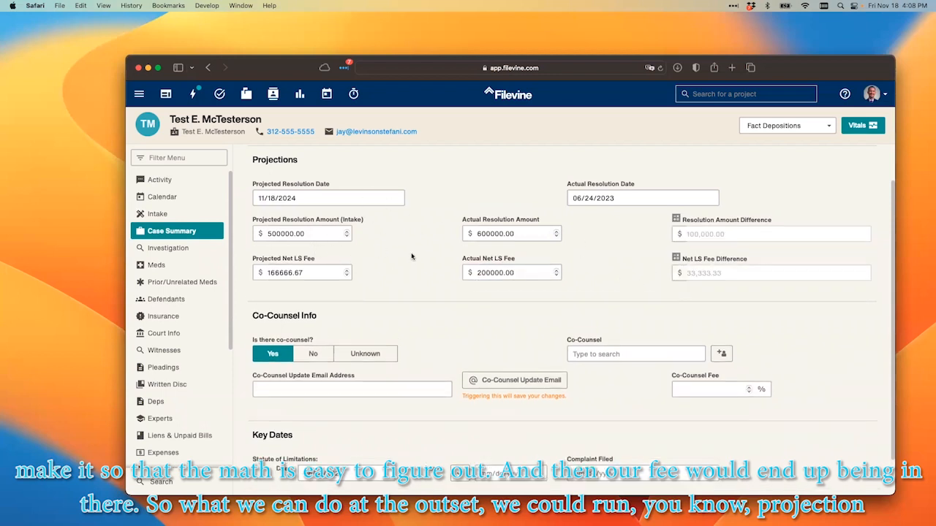
{"action": "mouse_move", "coordinate": [399, 271]}
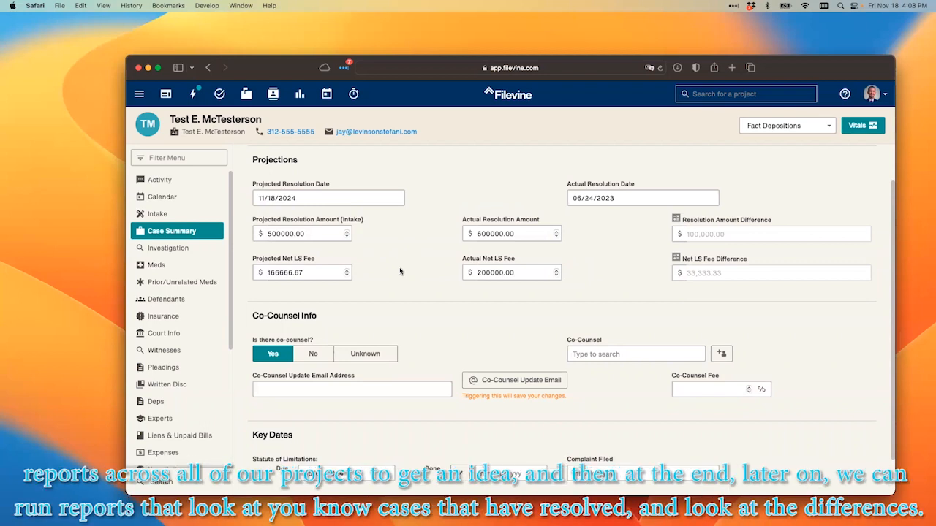
{"action": "mouse_move", "coordinate": [322, 252]}
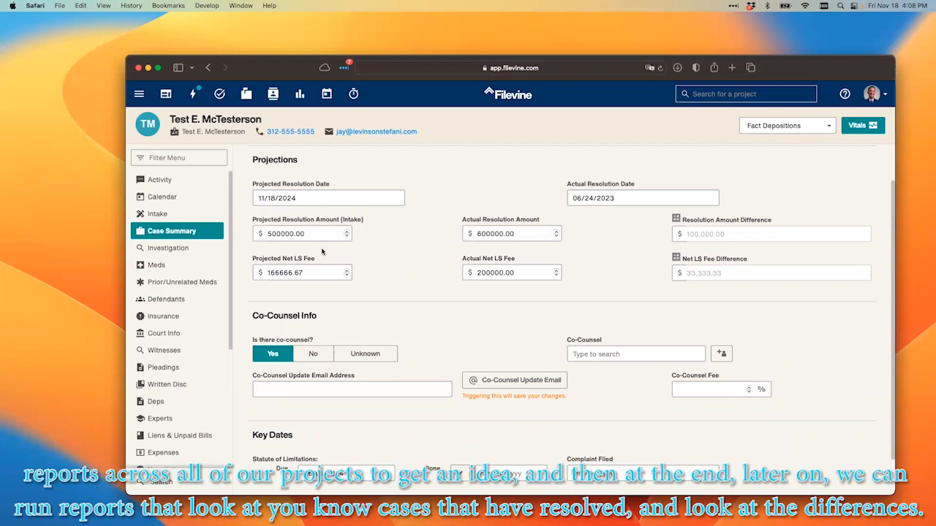
{"action": "mouse_move", "coordinate": [579, 270]}
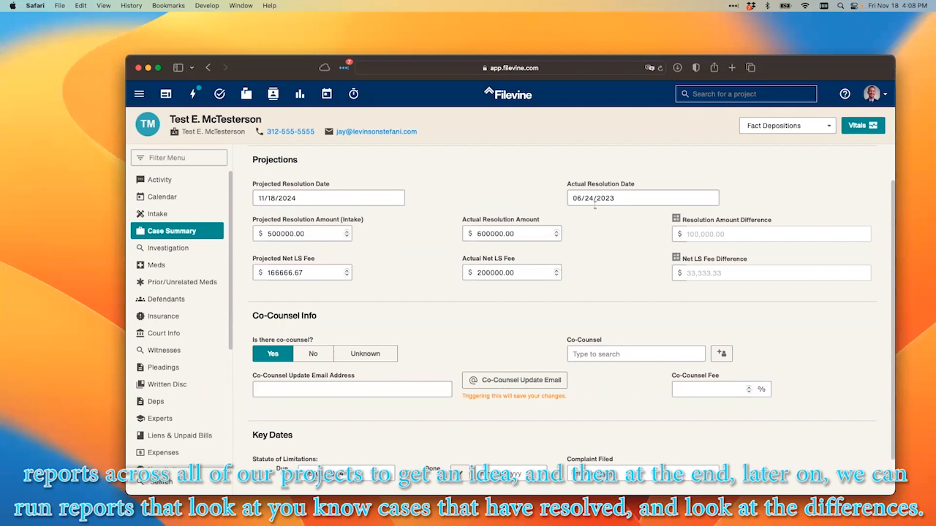
{"action": "mouse_move", "coordinate": [610, 235]}
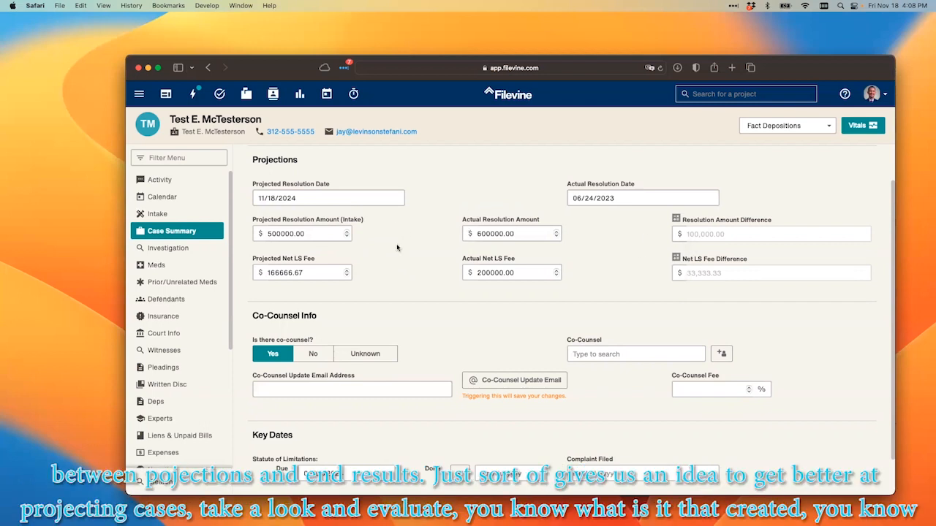
{"action": "mouse_move", "coordinate": [614, 256]}
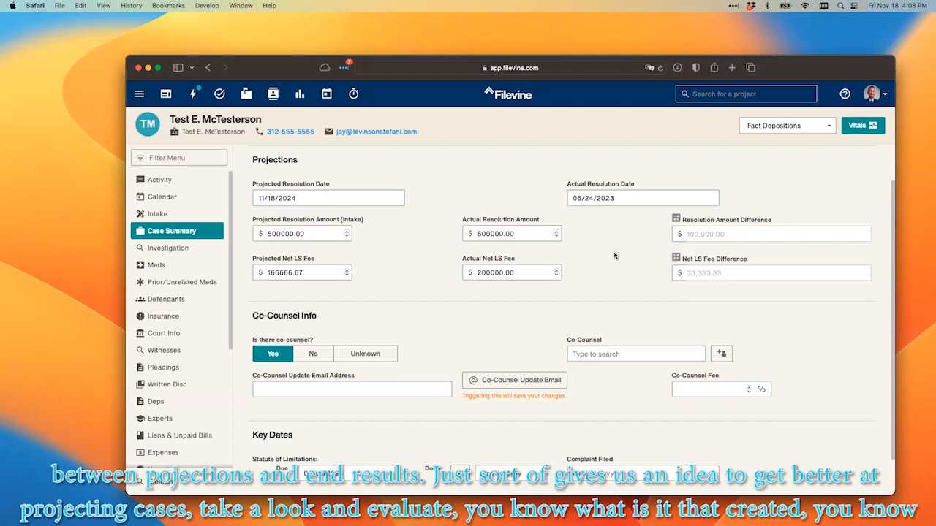
{"action": "mouse_move", "coordinate": [661, 250]}
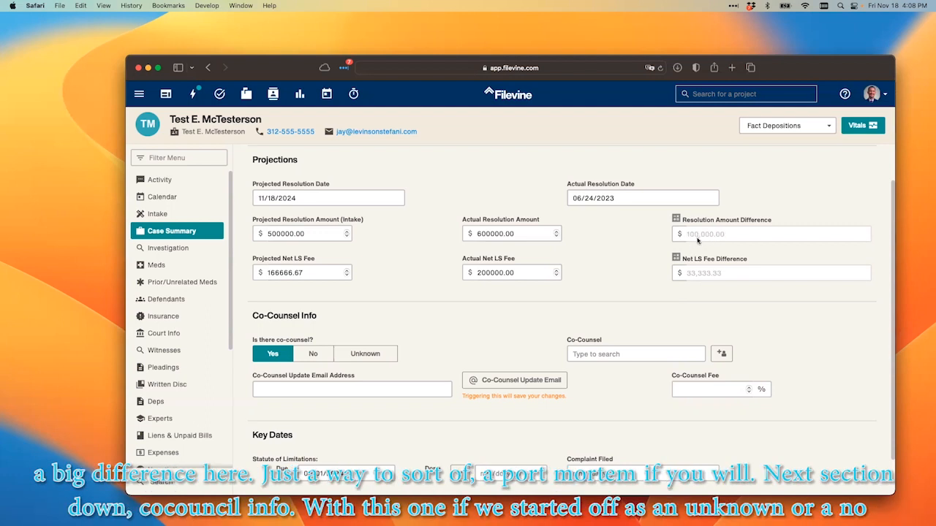
{"action": "mouse_move", "coordinate": [630, 239]}
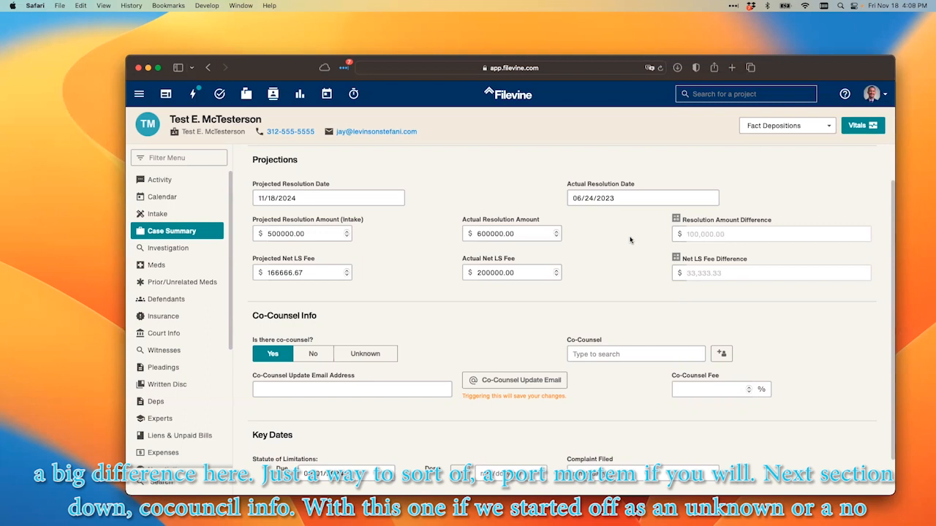
- Answer Yes to 'Is there co-counsel?' and show Project Vitals with the Ref/Co-Counsel entry
{"action": "scroll", "scroll_direction": "down", "scroll_amount": 3}
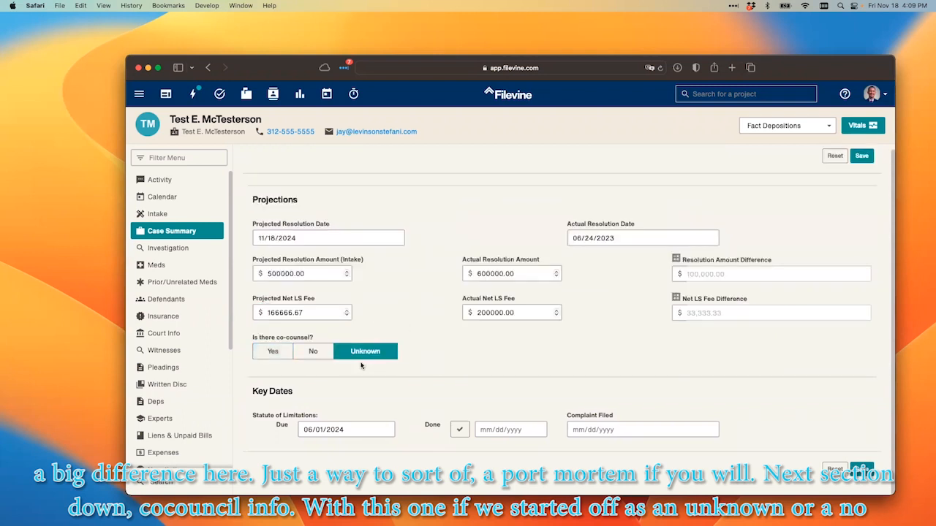
{"action": "left_click", "coordinate": [313, 351]}
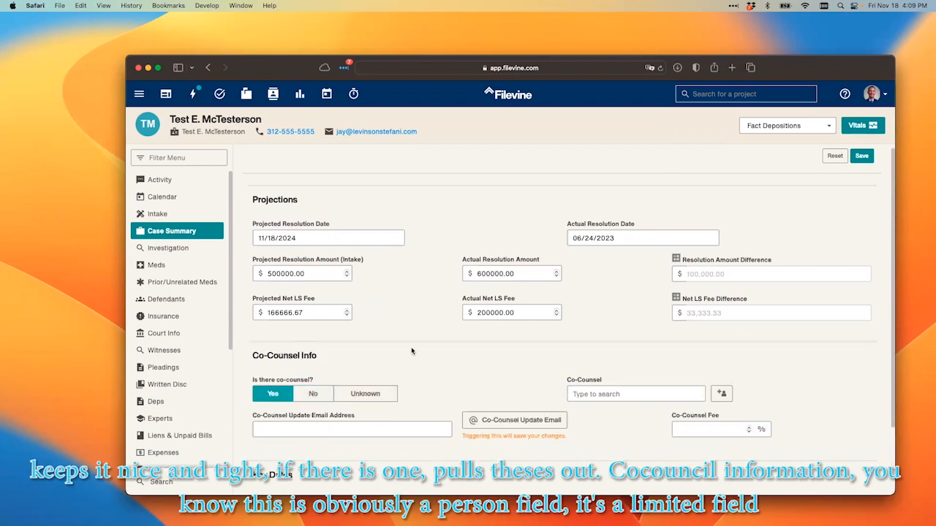
{"action": "scroll", "scroll_direction": "down", "scroll_amount": 3}
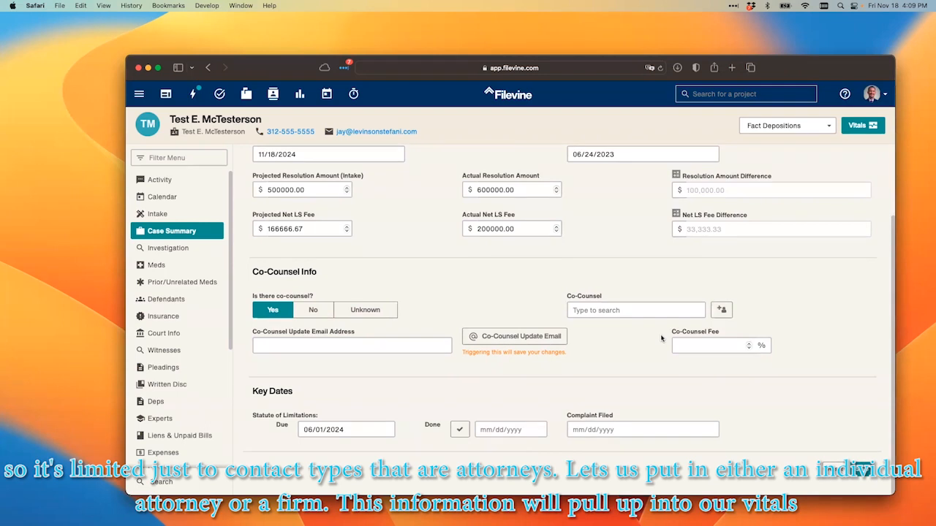
{"action": "mouse_move", "coordinate": [642, 336]}
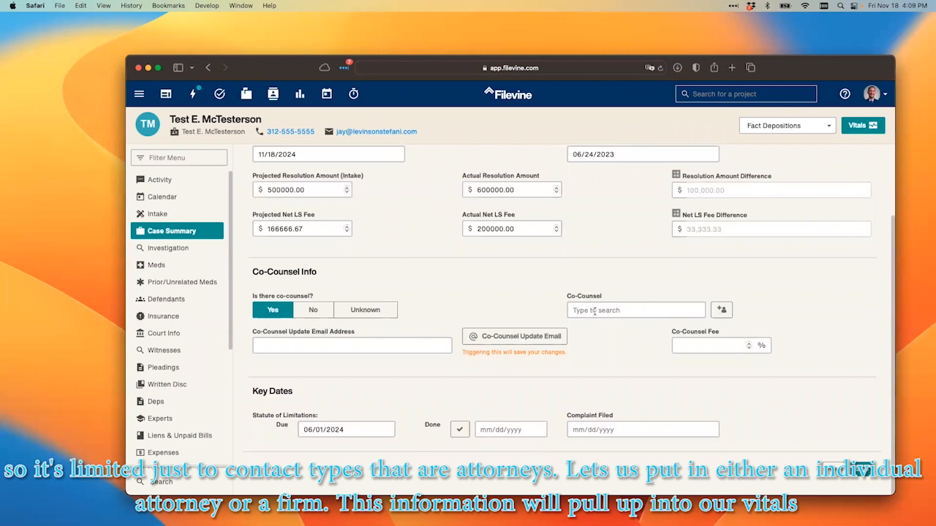
{"action": "left_click", "coordinate": [862, 125]}
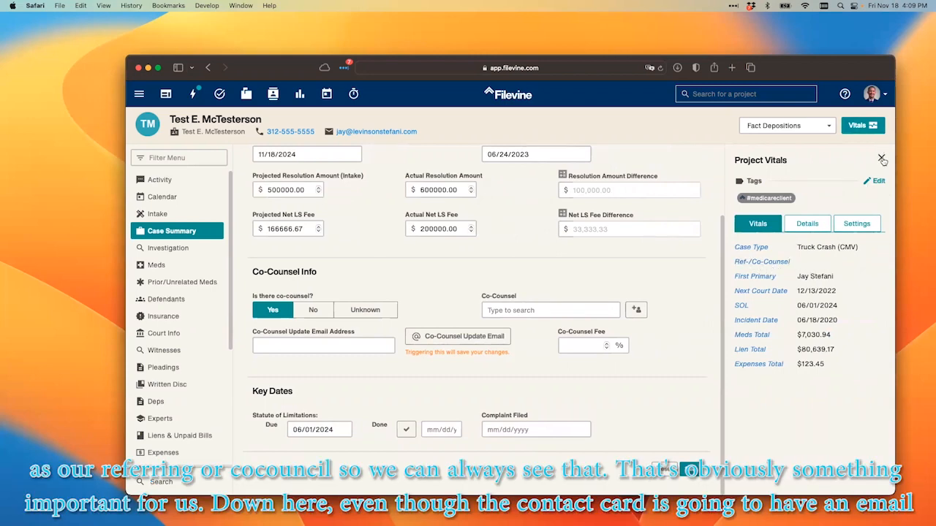
{"action": "left_click", "coordinate": [881, 159]}
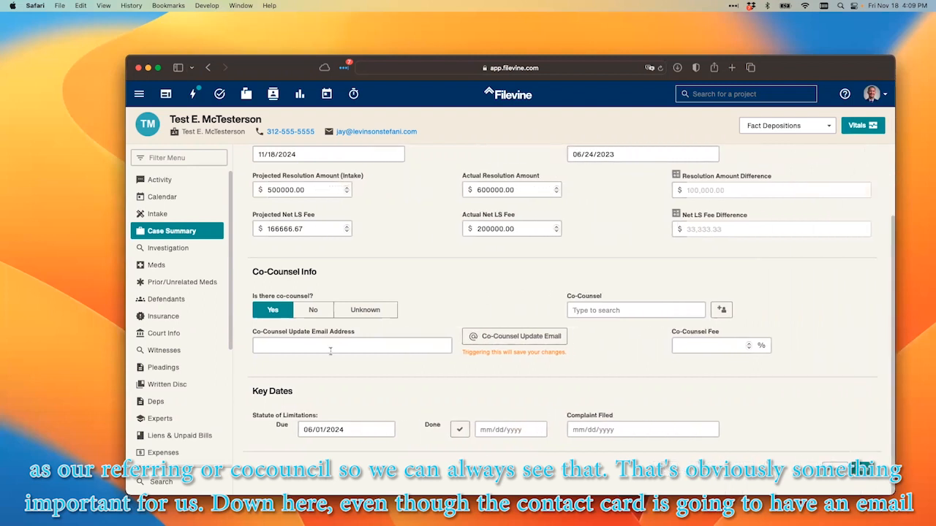
{"action": "left_click", "coordinate": [351, 345]}
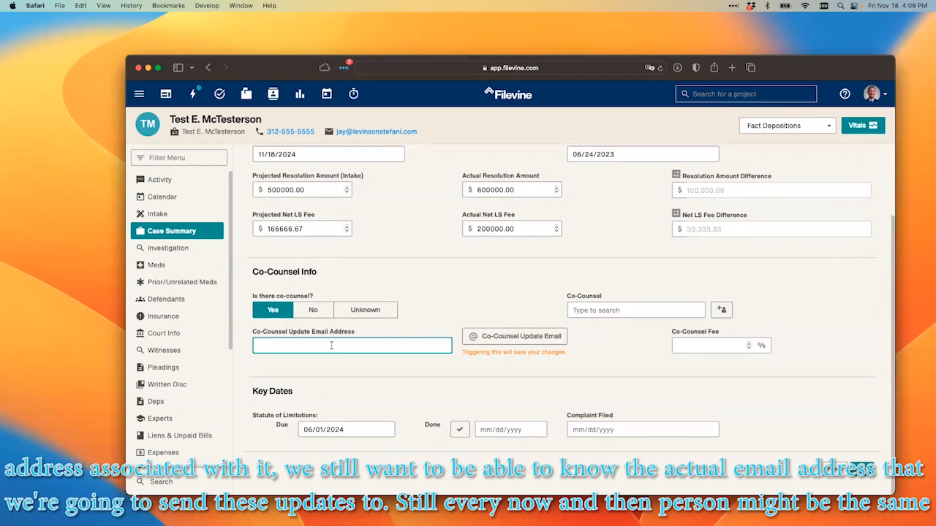
{"action": "mouse_move", "coordinate": [394, 363]}
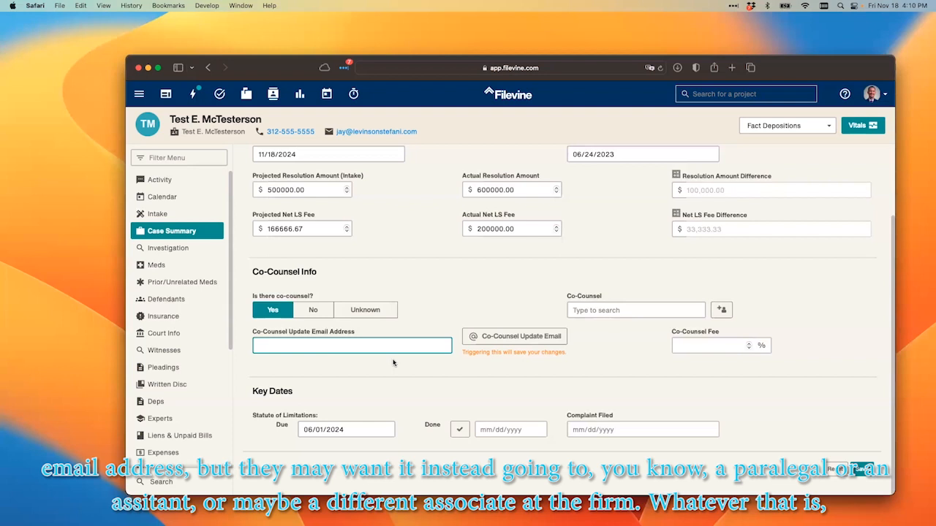
{"action": "type", "text": "test@firm.com"}
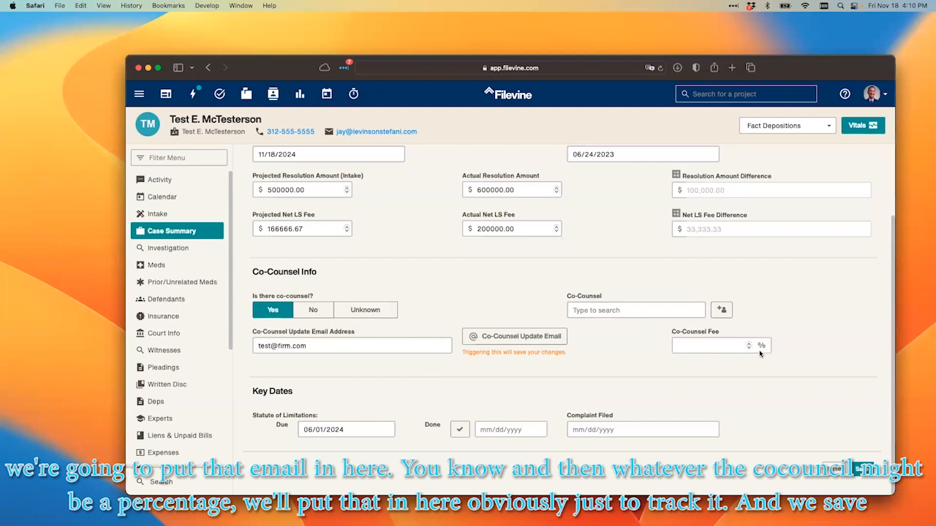
{"action": "mouse_move", "coordinate": [627, 348]}
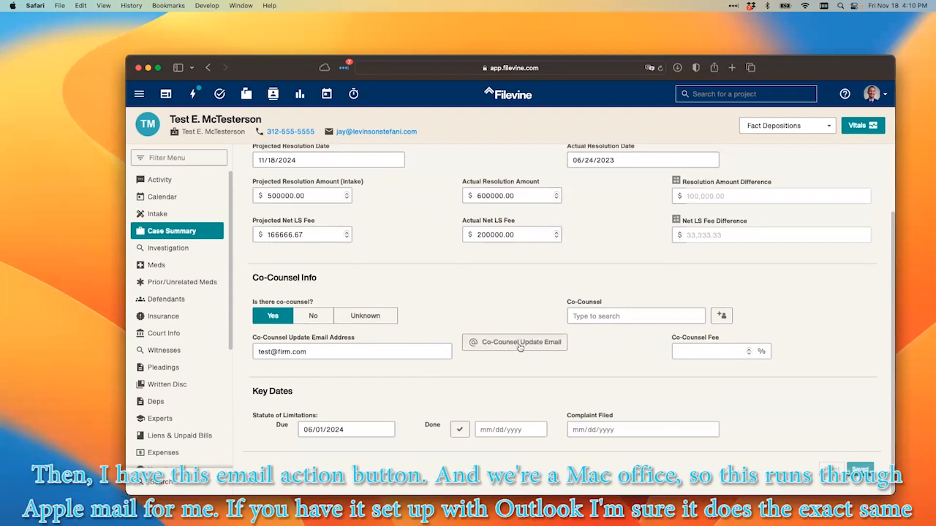
{"action": "mouse_move", "coordinate": [514, 342]}
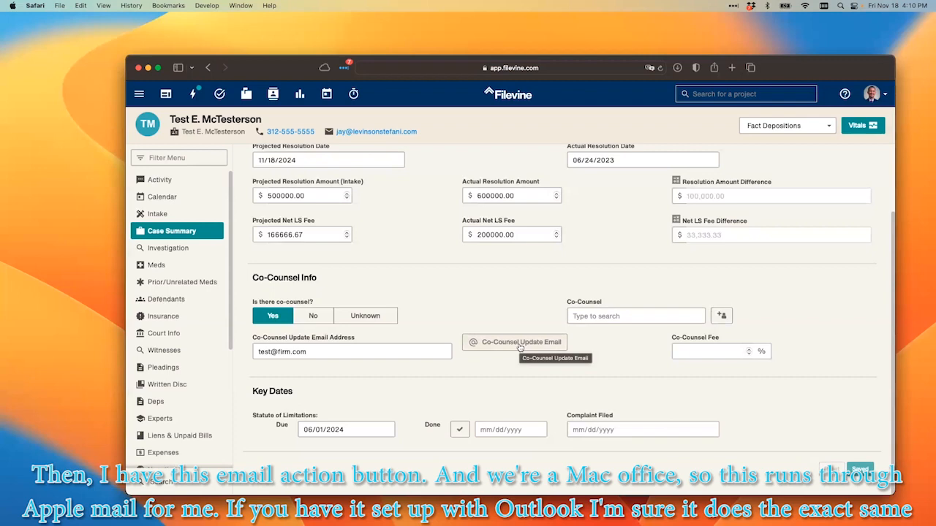
{"action": "left_click", "coordinate": [521, 343]}
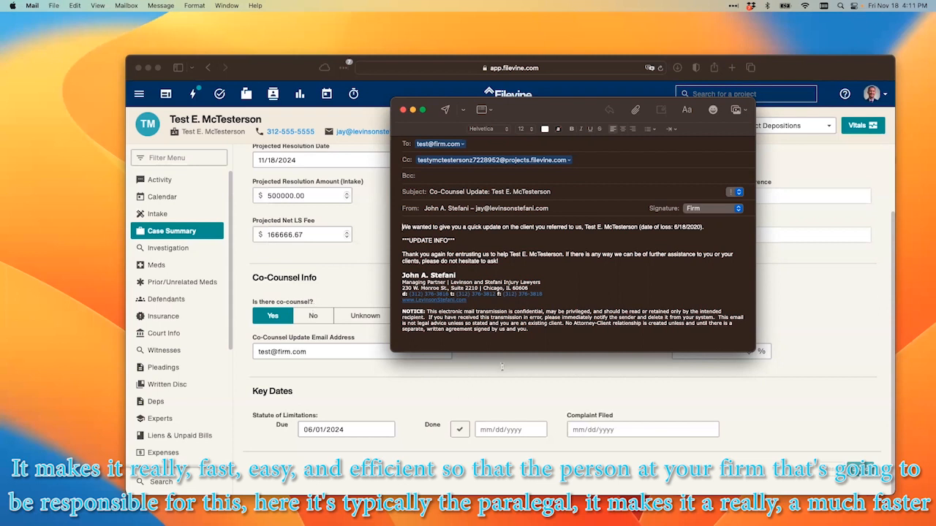
{"action": "mouse_move", "coordinate": [562, 117]}
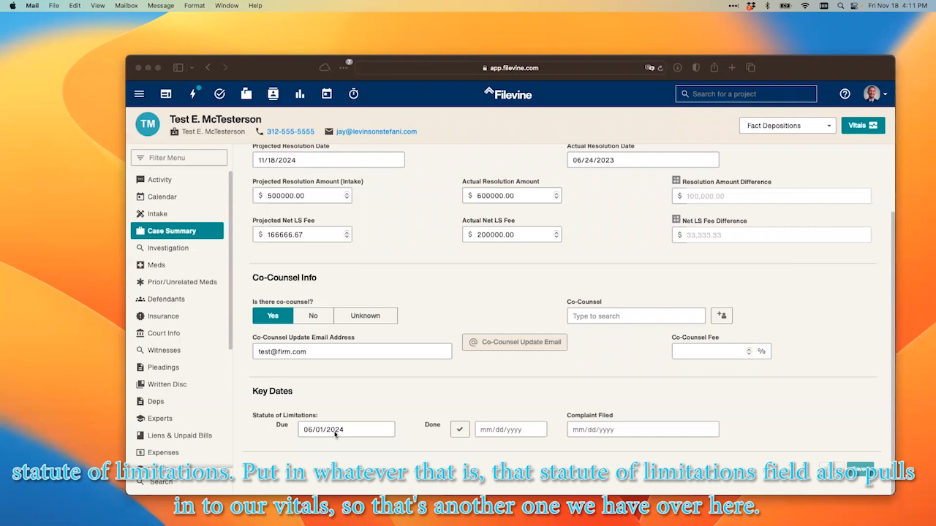
- Dismiss the mail draft and return to Key Dates showing the 06/01/2024 statute of limitations
{"action": "left_click", "coordinate": [862, 125]}
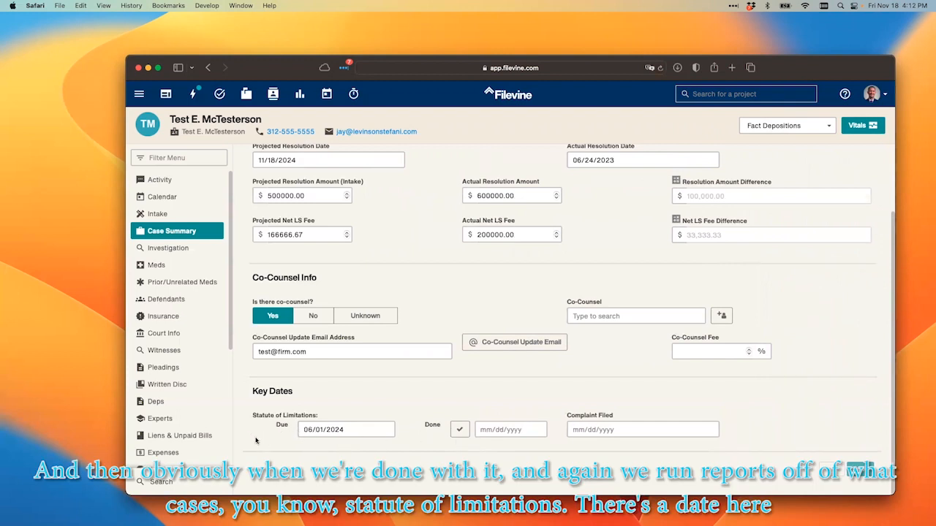
{"action": "mouse_move", "coordinate": [285, 422]}
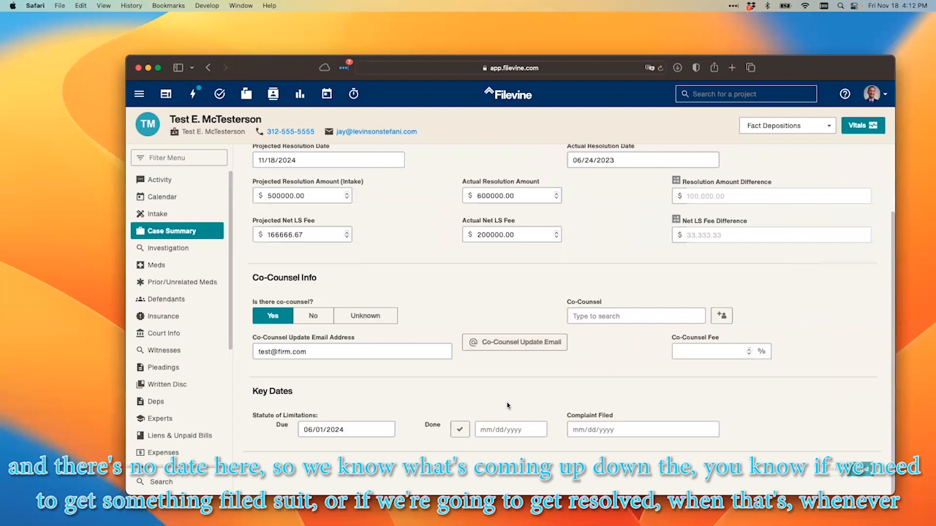
{"action": "mouse_move", "coordinate": [518, 397]}
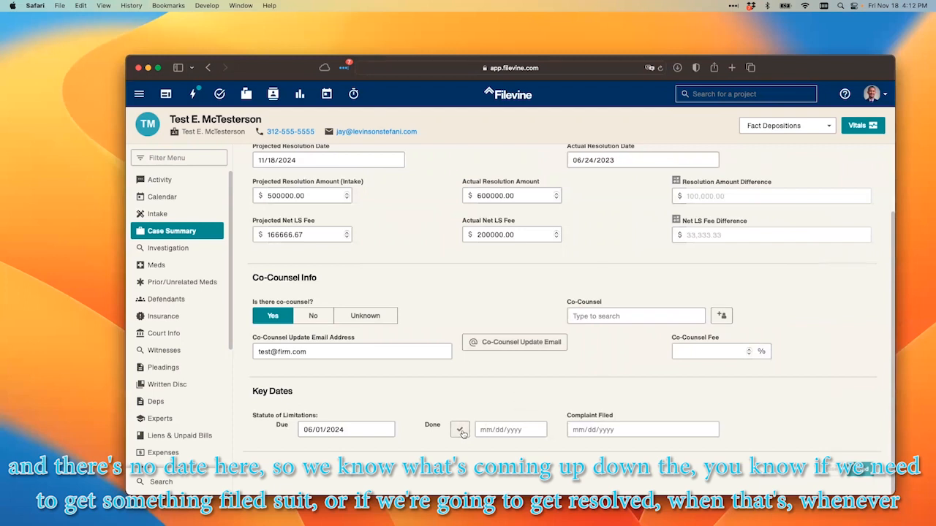
- Check off the statute of limitations as done, dated 11/18/2022
{"action": "left_click", "coordinate": [459, 429]}
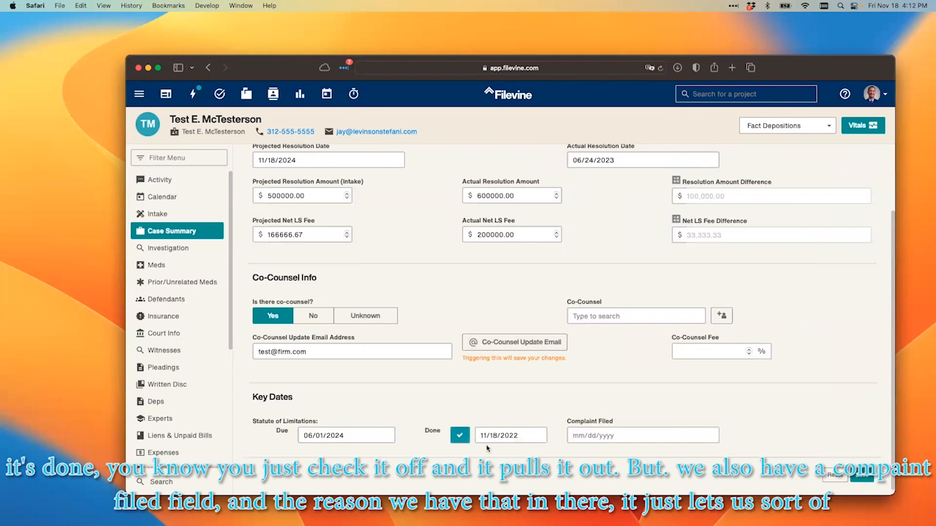
{"action": "mouse_move", "coordinate": [507, 412]}
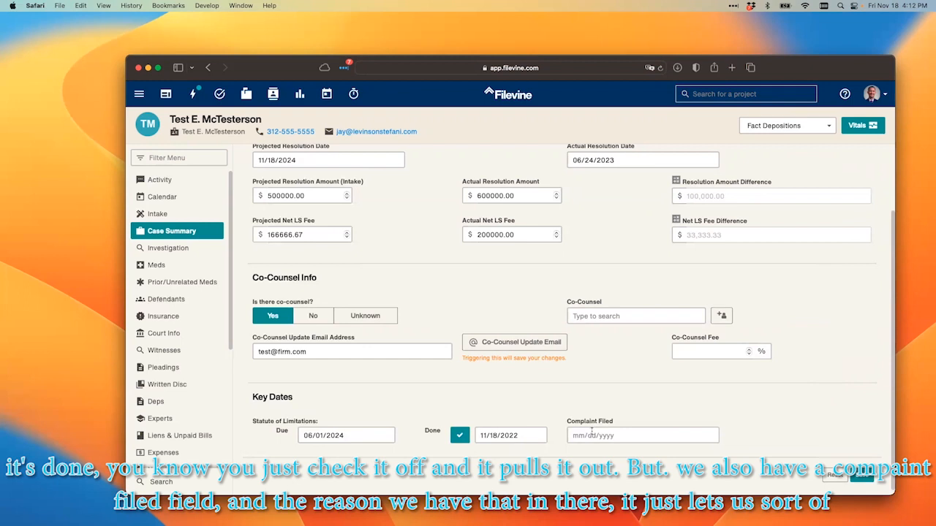
{"action": "mouse_move", "coordinate": [585, 415]}
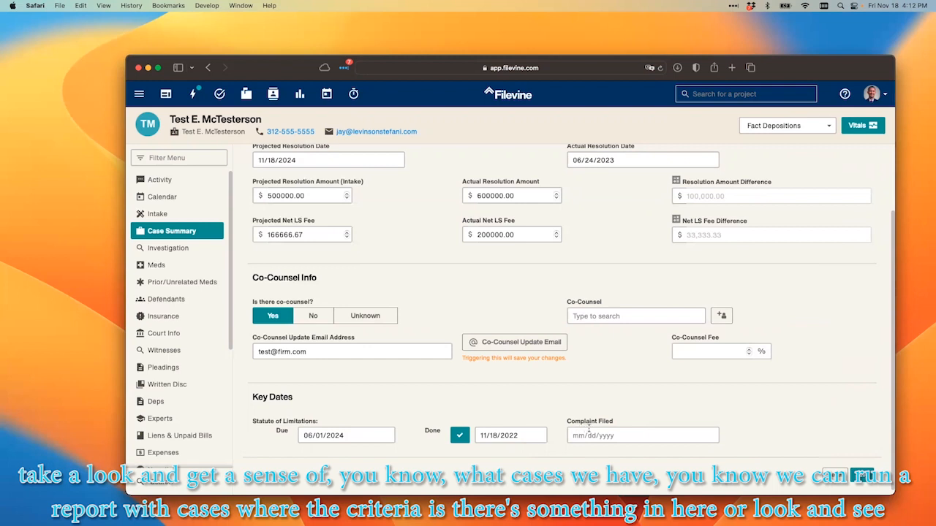
{"action": "mouse_move", "coordinate": [585, 428]}
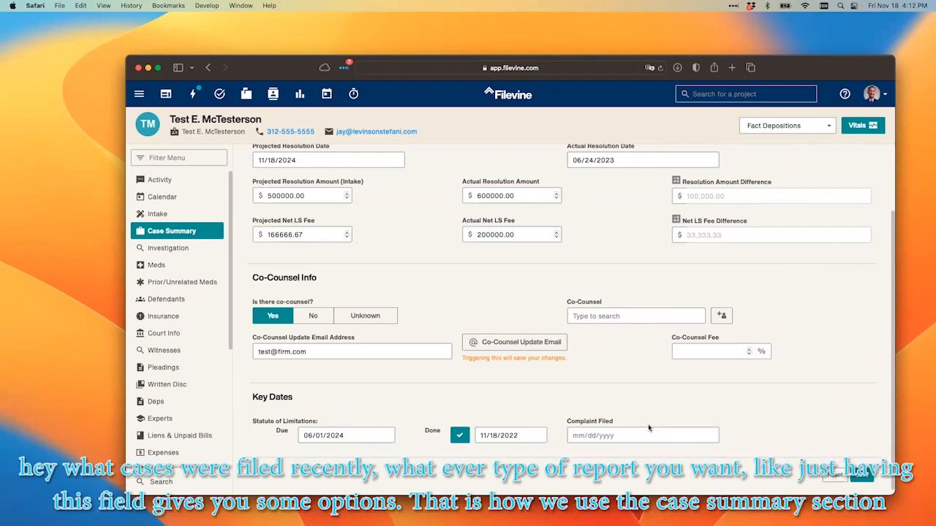
{"action": "mouse_move", "coordinate": [666, 413]}
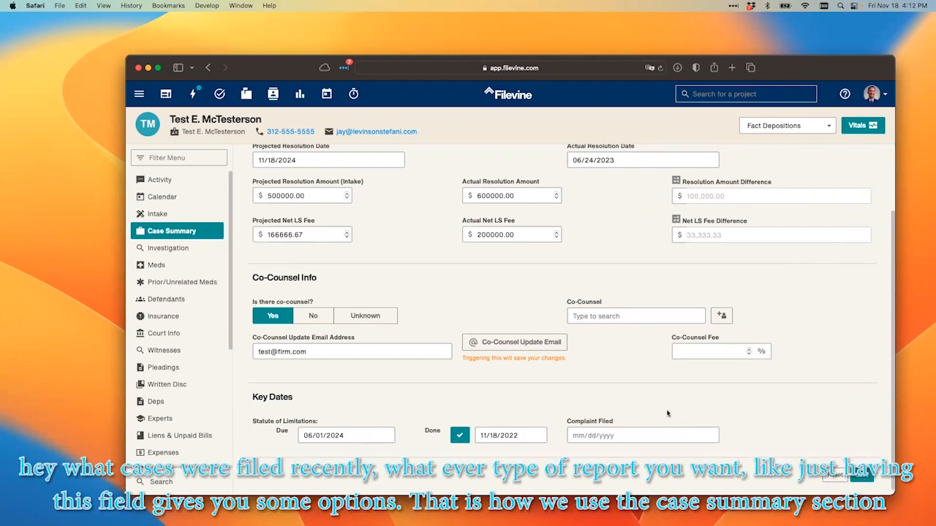
{"action": "mouse_move", "coordinate": [643, 410]}
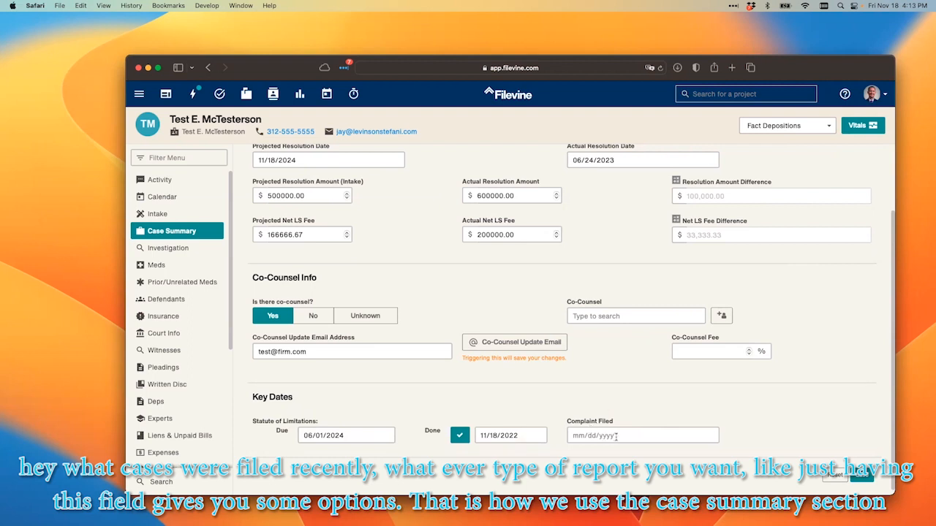
{"action": "mouse_move", "coordinate": [550, 413]}
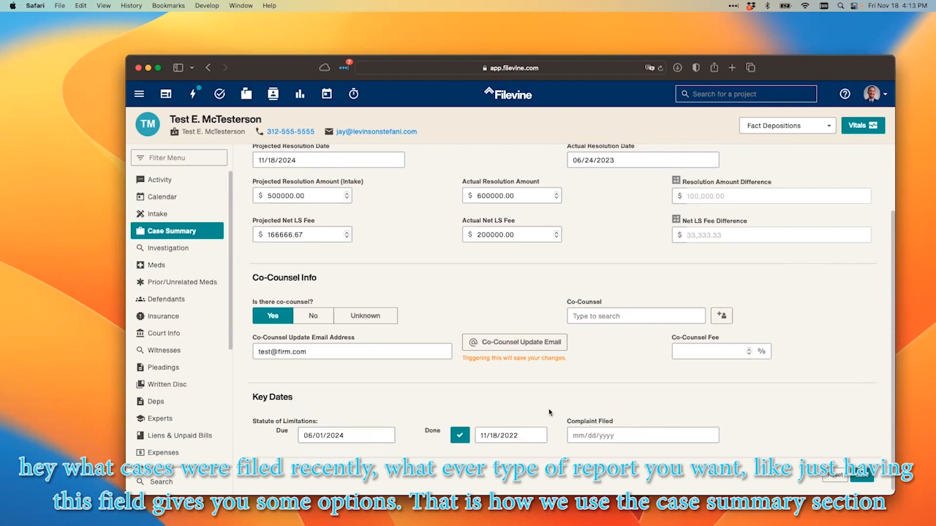